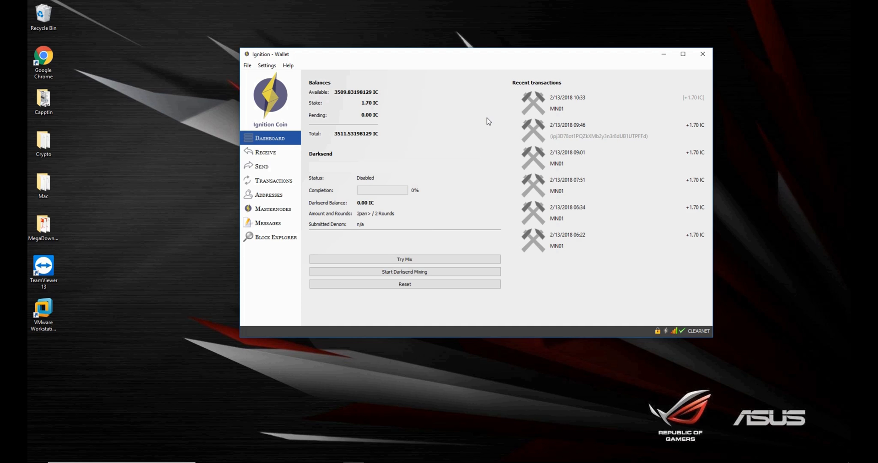
mouse_move(434, 122)
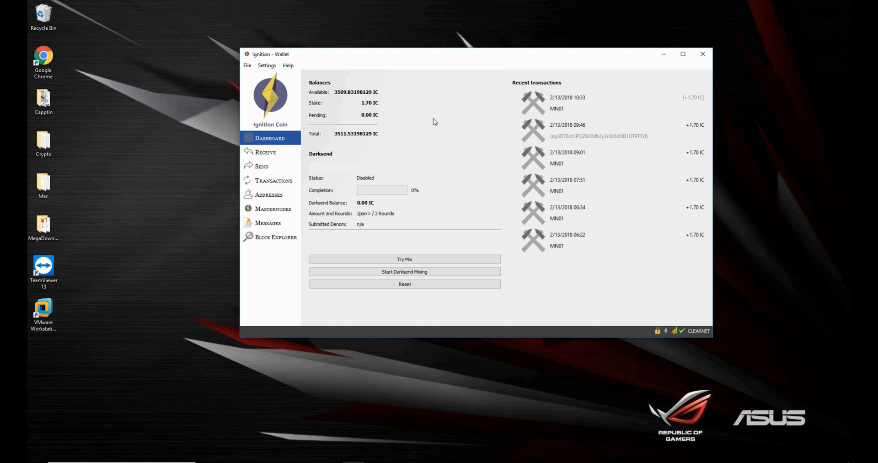
mouse_move(352, 112)
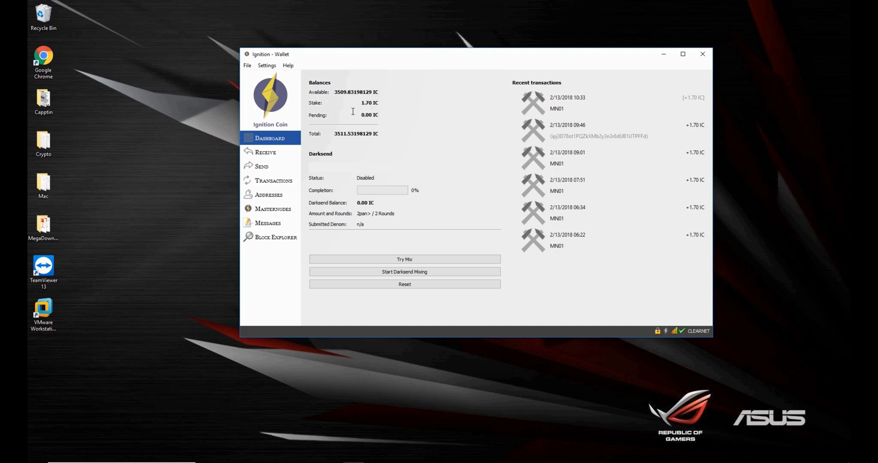
Turn on 'Display coin control features' in the Display options and return to the dashboard.
click(266, 66)
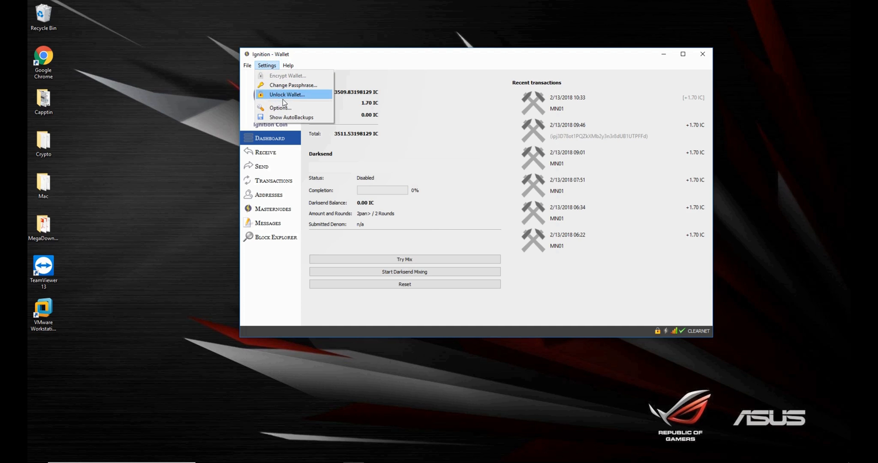
click(280, 107)
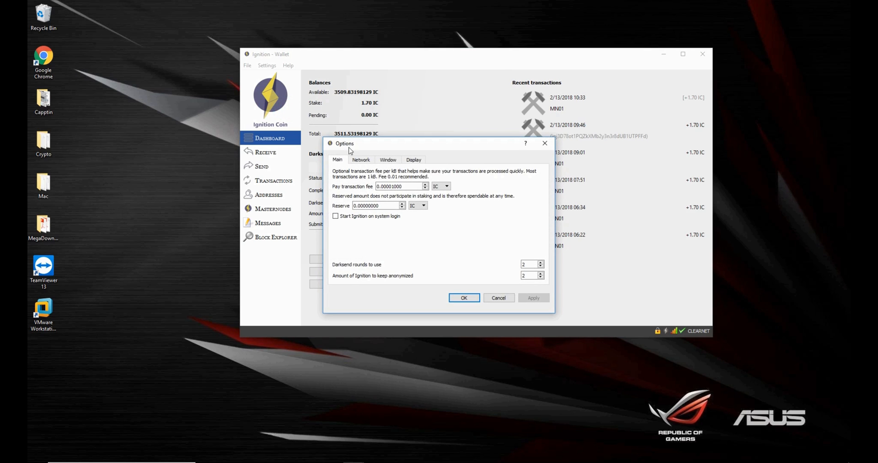
click(413, 160)
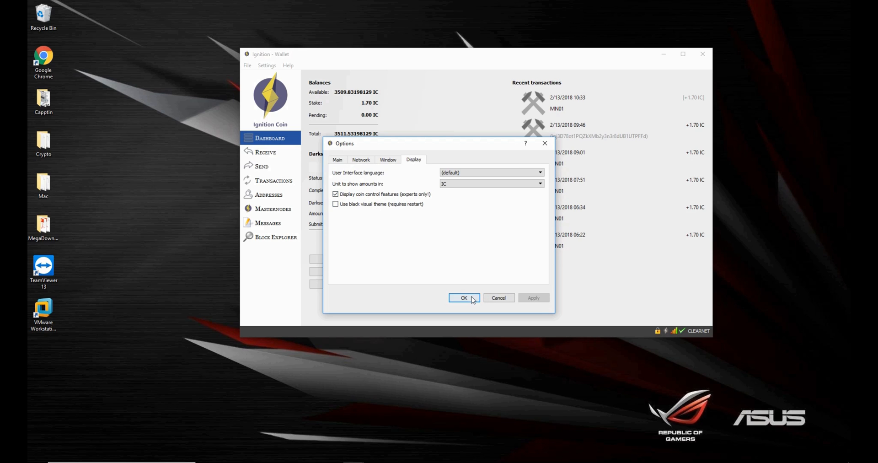
click(463, 298)
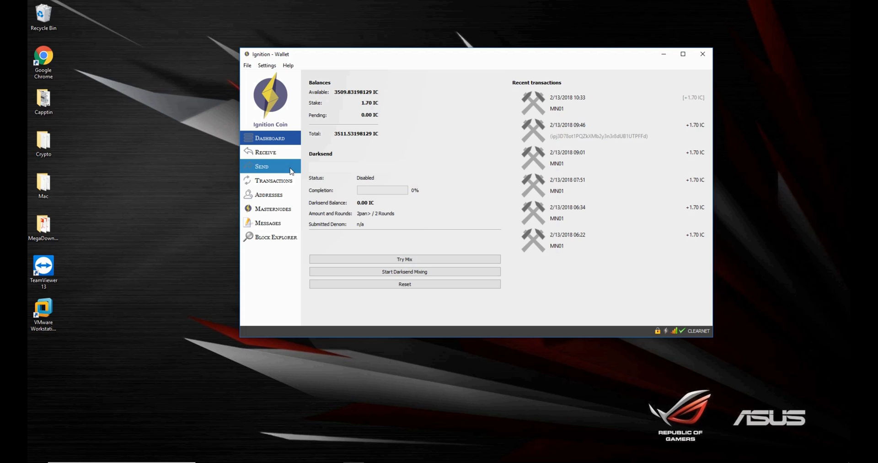
Start a payment and copy the wallet's unlabelled receiving address as the recipient.
click(261, 166)
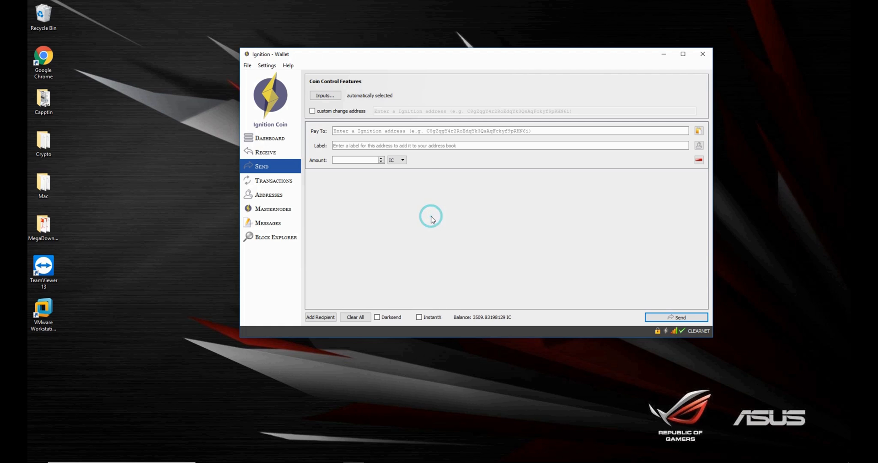
mouse_move(394, 197)
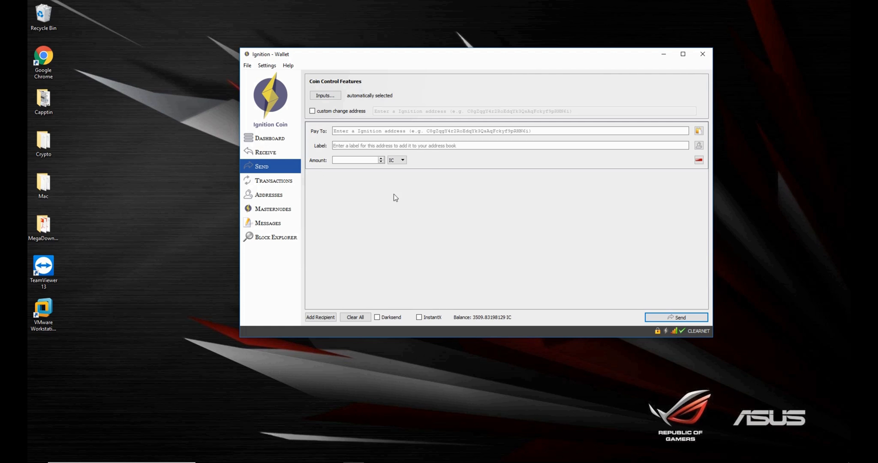
mouse_move(439, 188)
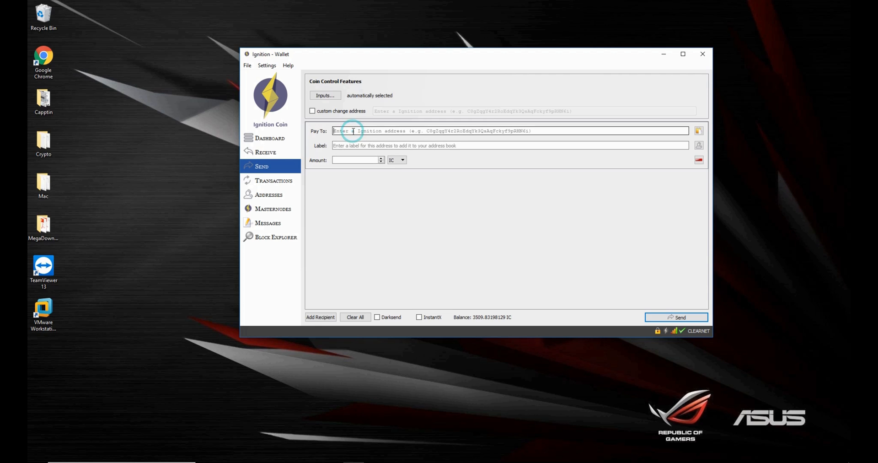
click(356, 160)
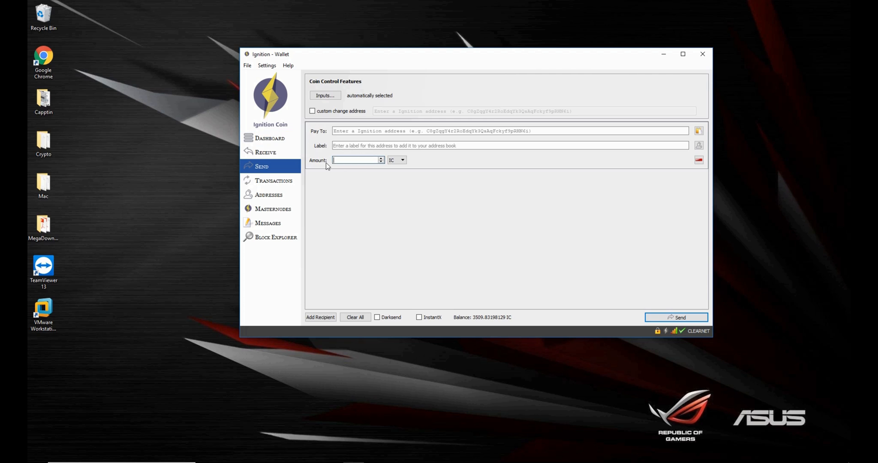
click(265, 152)
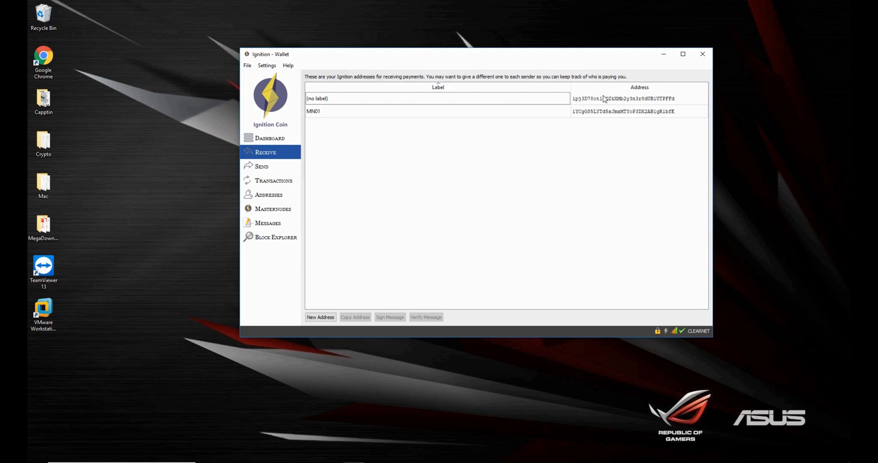
click(436, 98)
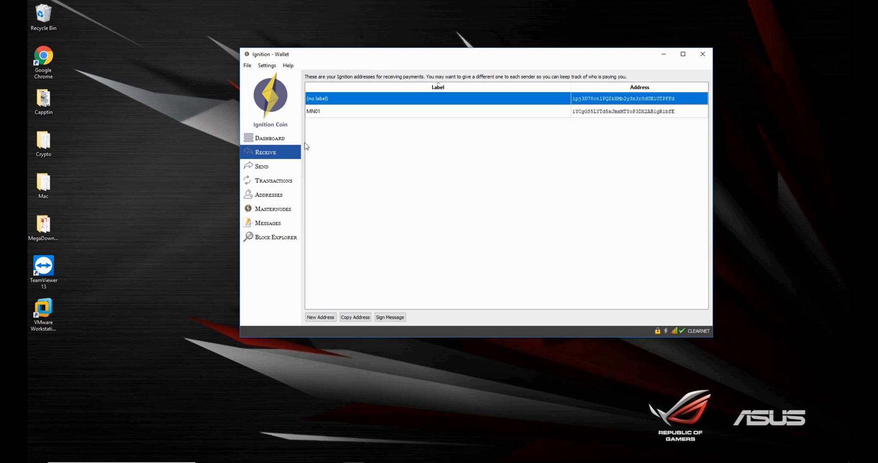
click(262, 166)
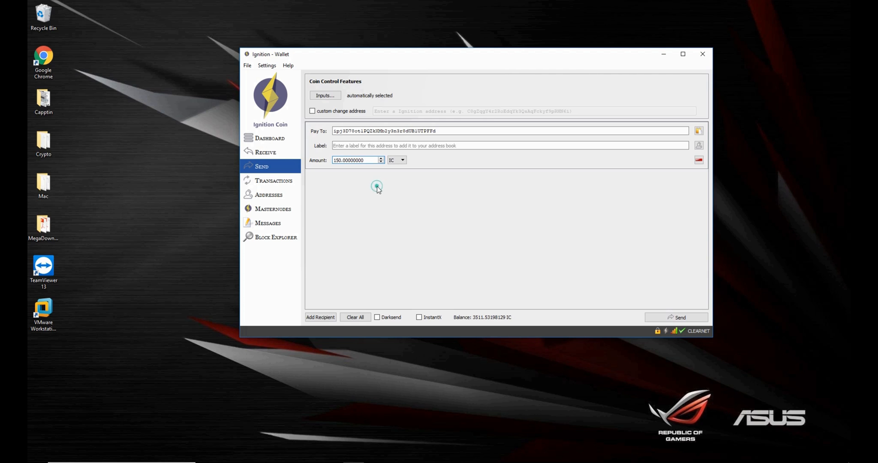
In coin control, tick the unlabelled address's coins and expand the MN01 group.
click(325, 95)
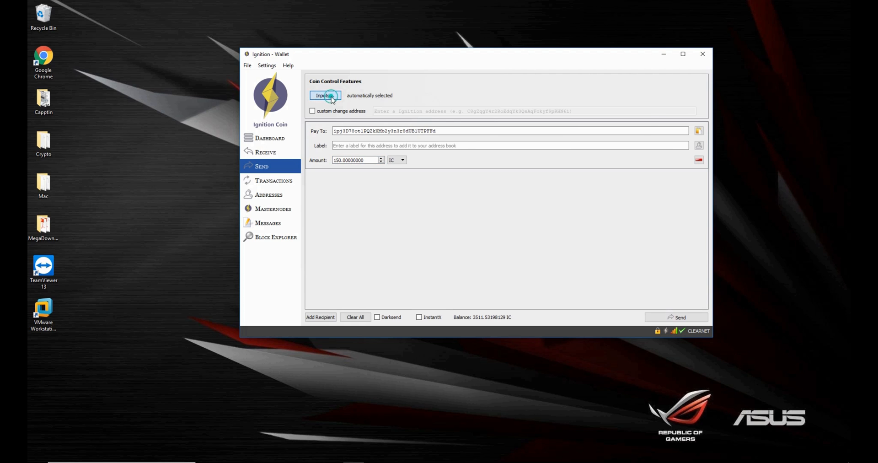
click(325, 95)
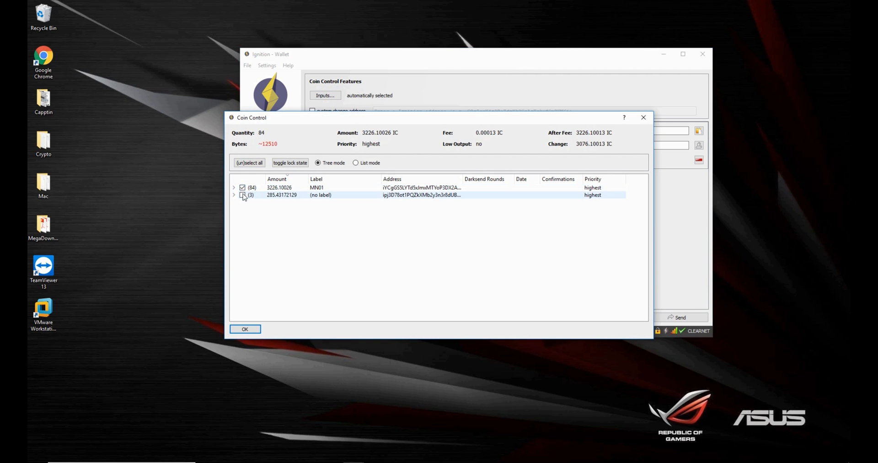
click(242, 194)
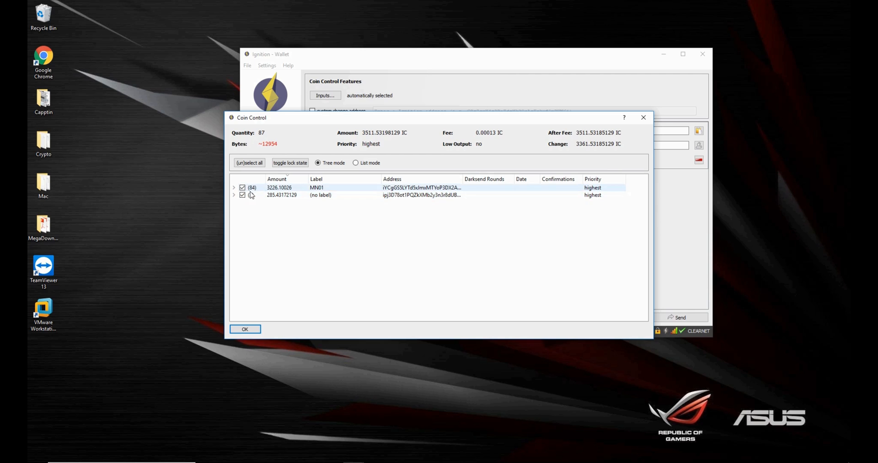
click(242, 195)
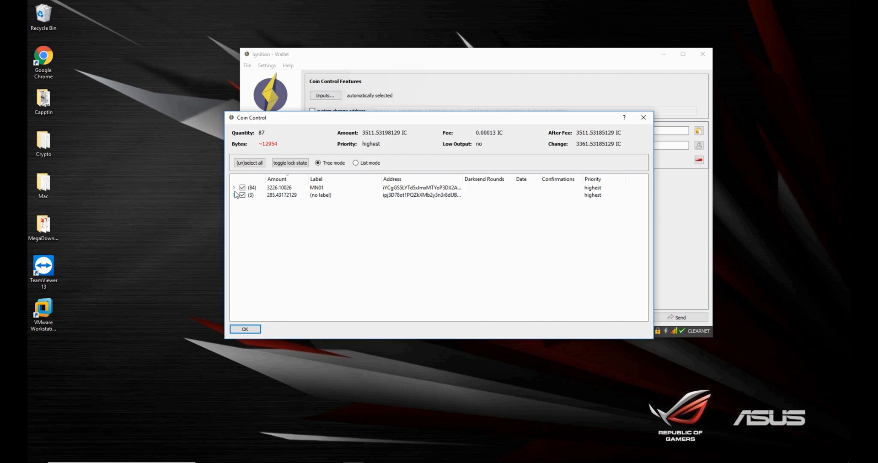
click(233, 187)
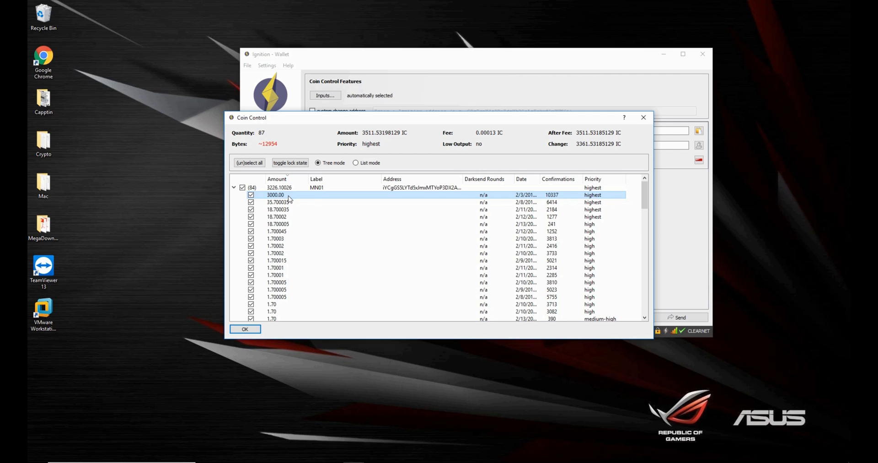
mouse_move(267, 200)
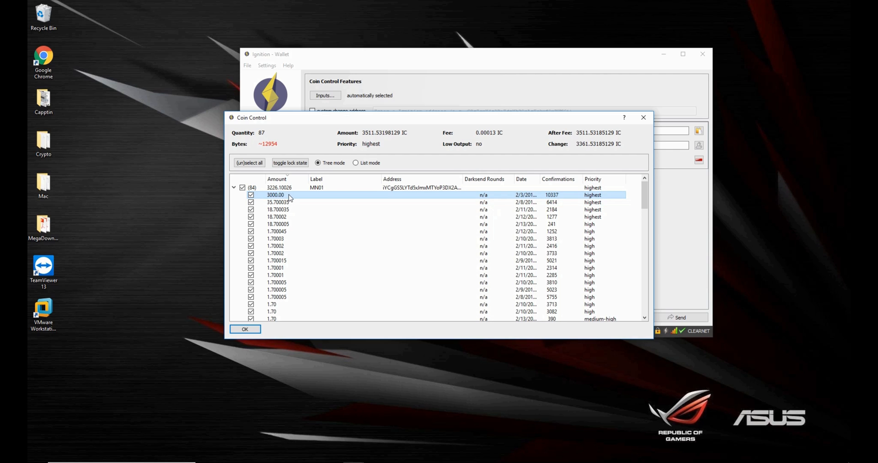
mouse_move(374, 197)
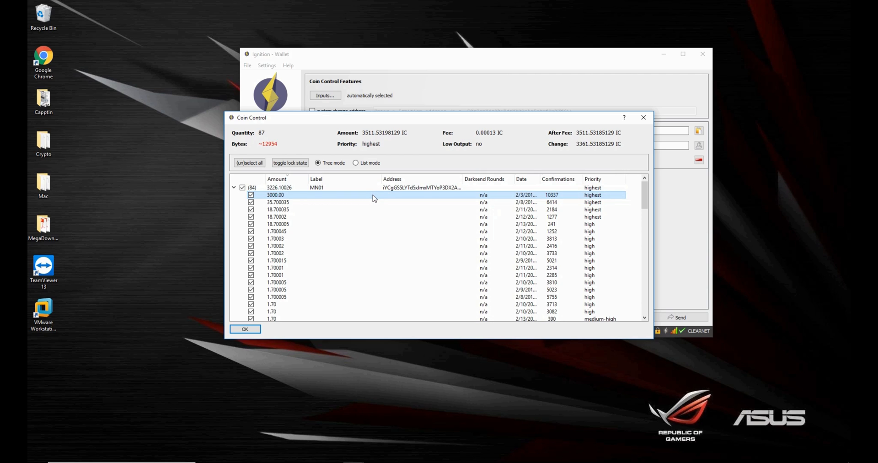
mouse_move(391, 199)
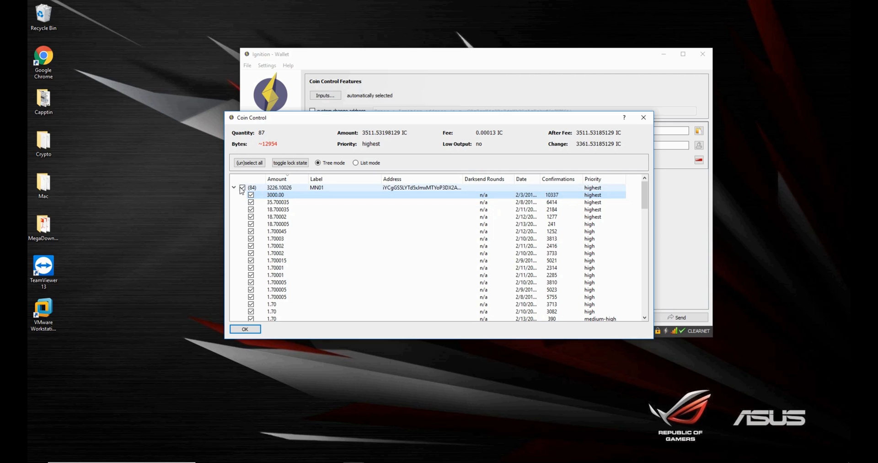
Deselect the MN01 and unlabelled coins, then close coin control.
click(234, 187)
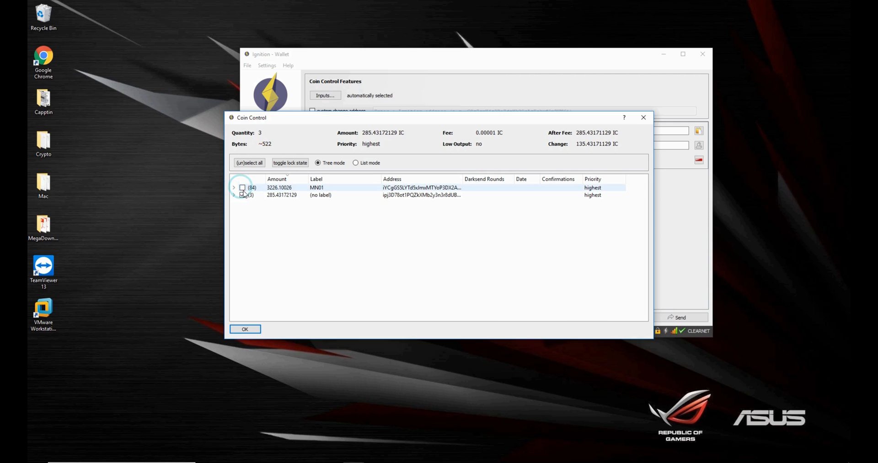
click(242, 187)
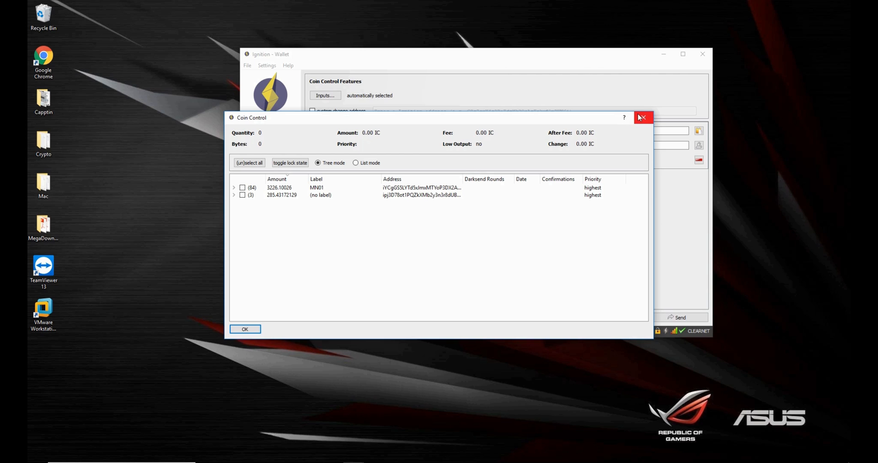
click(643, 117)
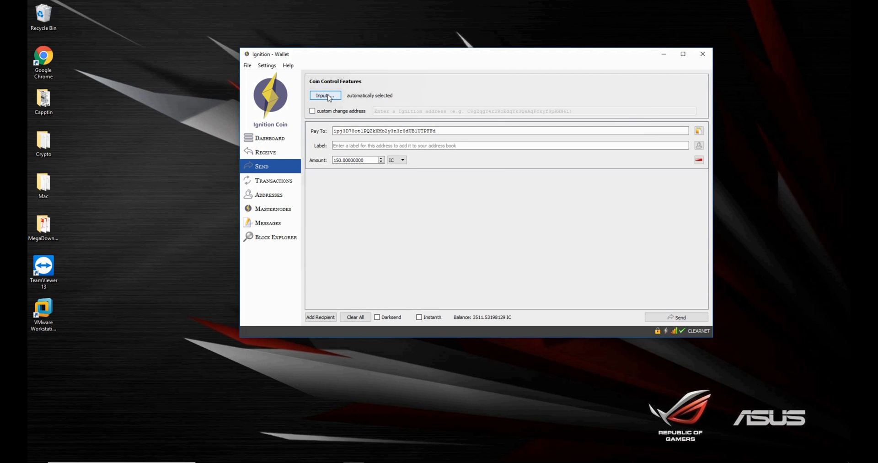
Select the 107.97 and 67.7775891 IC inputs from the unlabelled address in coin control.
click(324, 95)
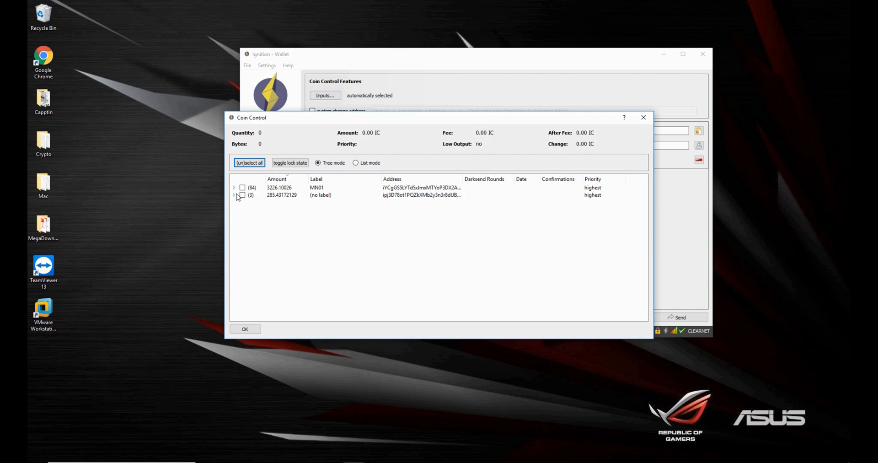
click(234, 194)
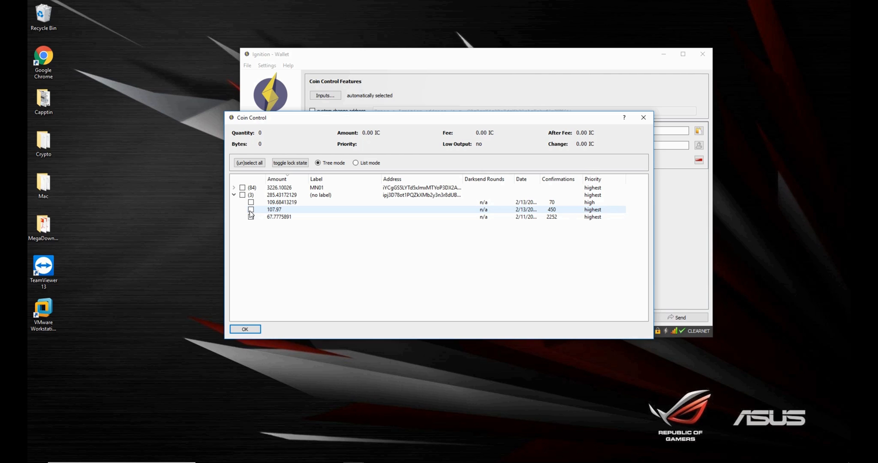
click(251, 209)
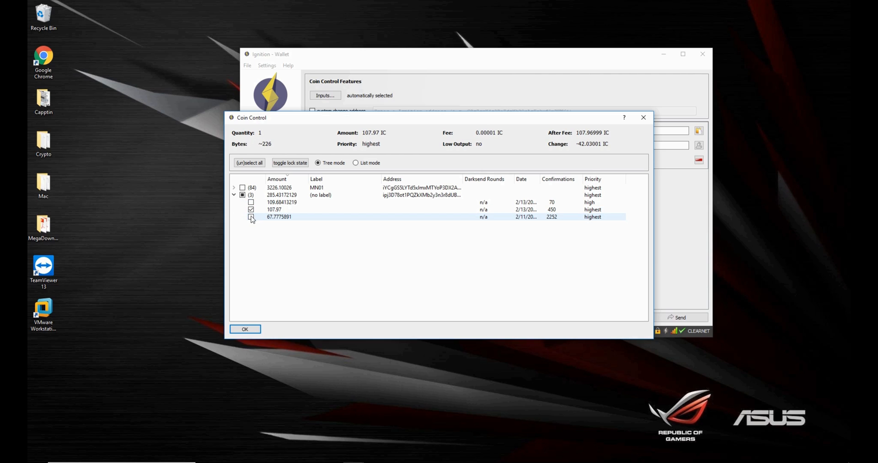
click(251, 216)
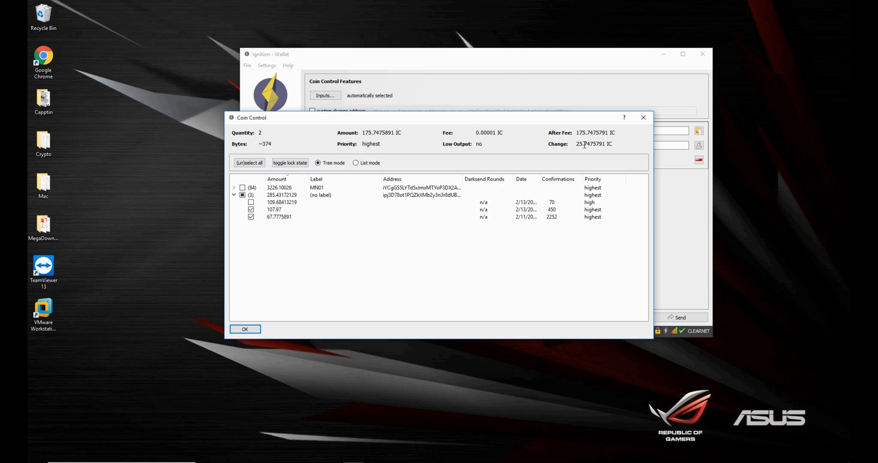
click(275, 209)
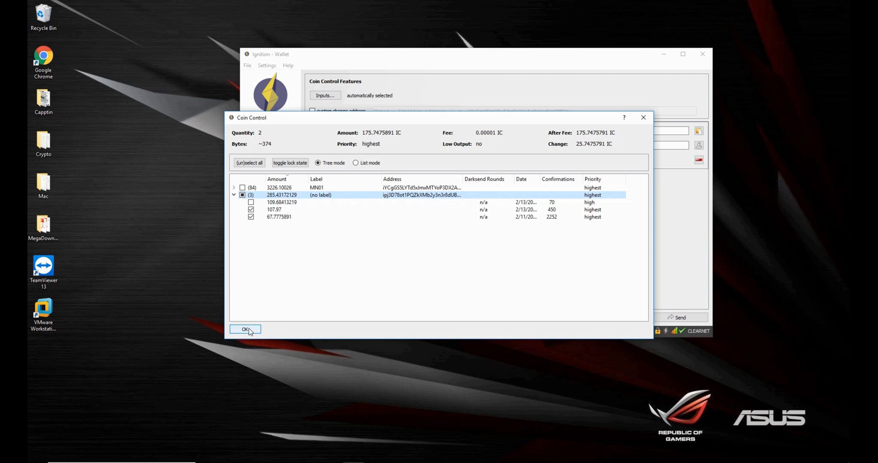
click(244, 329)
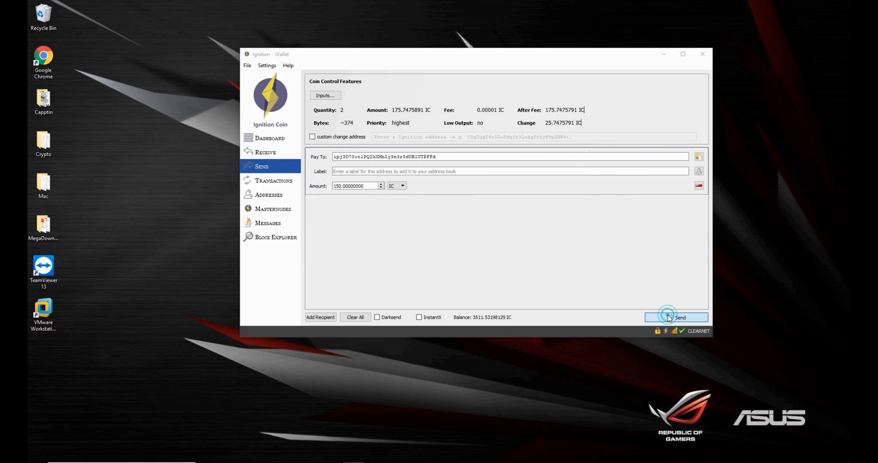
Send the 150 IC payment, unlocking the wallet and confirming.
click(676, 316)
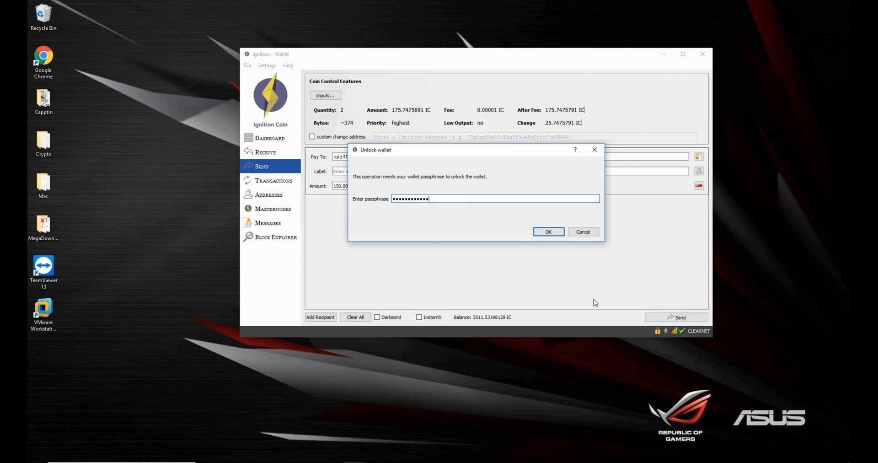
click(548, 232)
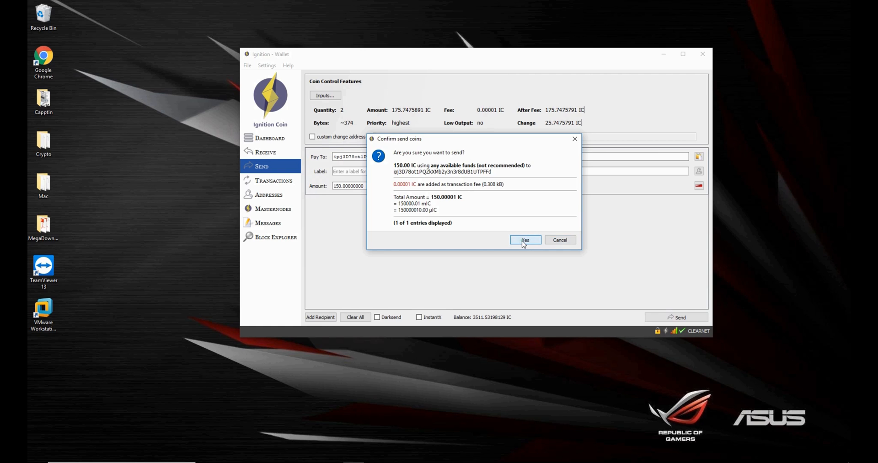
click(525, 239)
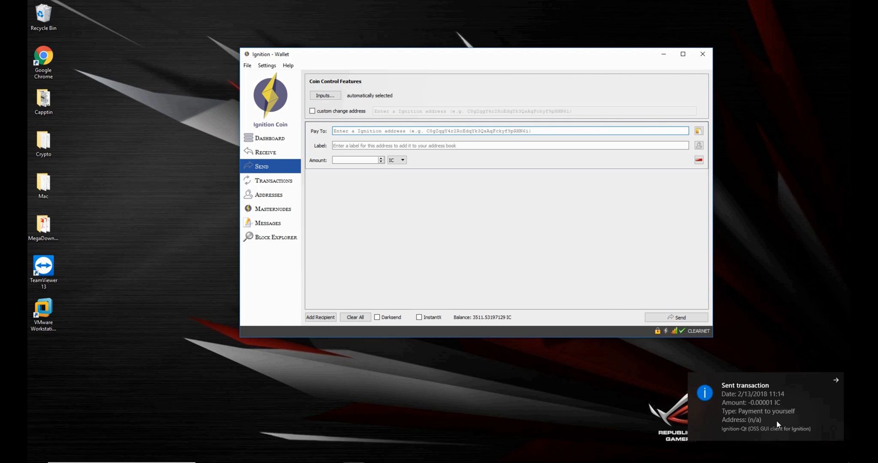
mouse_move(579, 320)
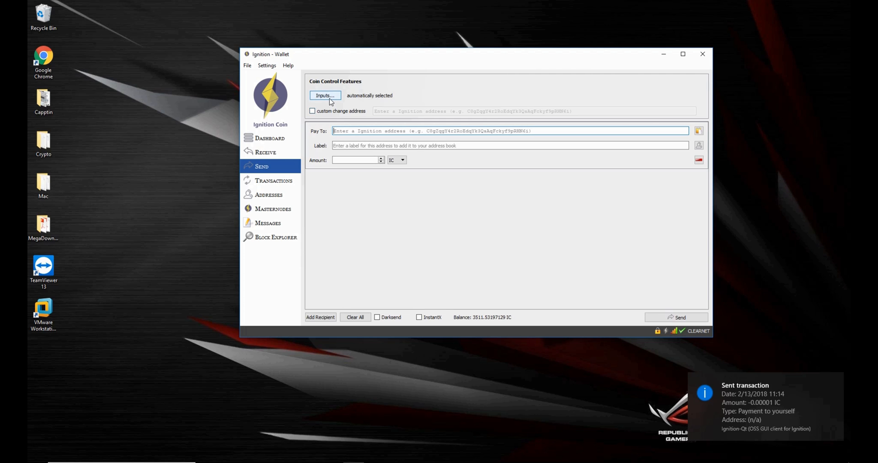
Review addresses, transactions and the remaining 109.68413219 IC coin, then return to Overview.
click(265, 152)
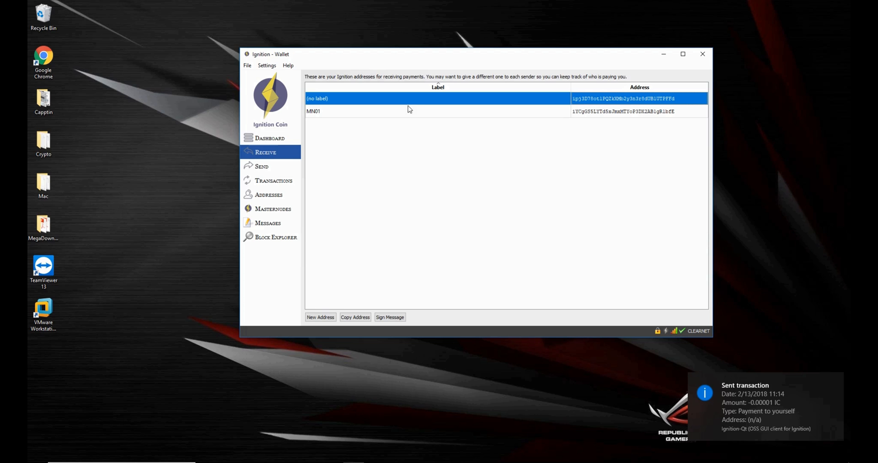
click(274, 180)
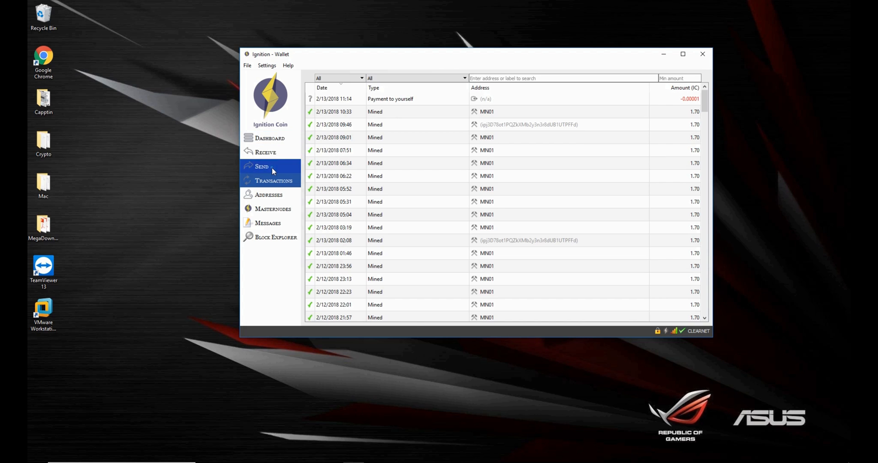
click(261, 167)
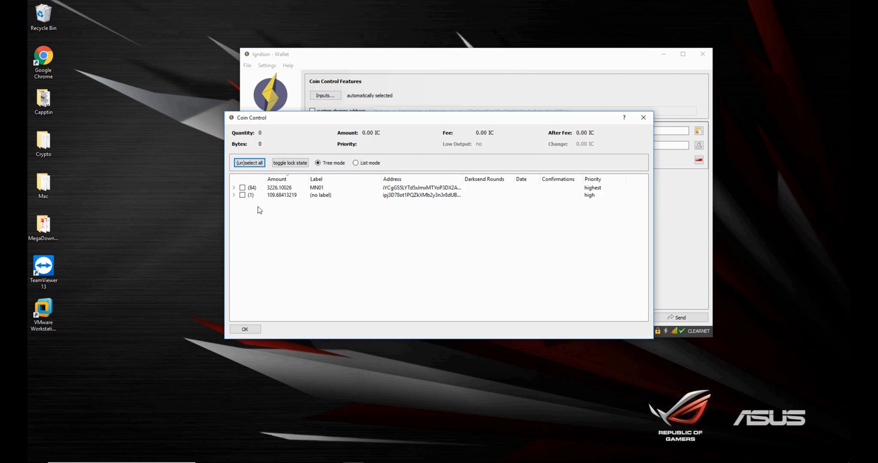
click(233, 195)
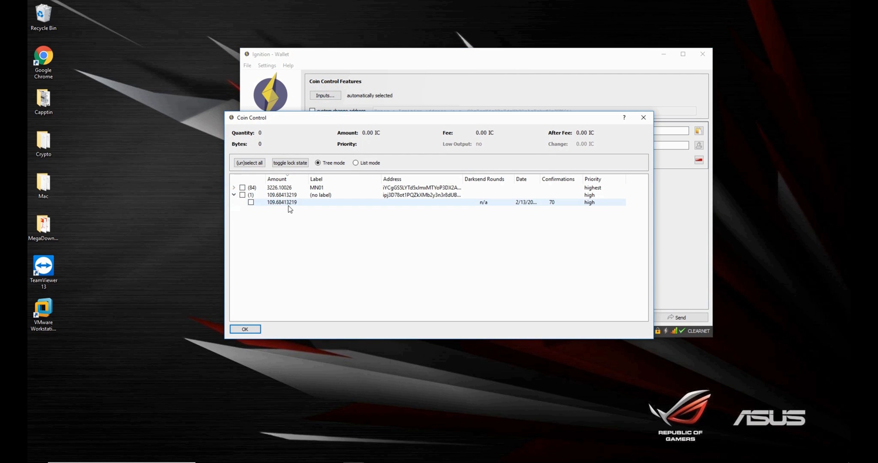
mouse_move(301, 206)
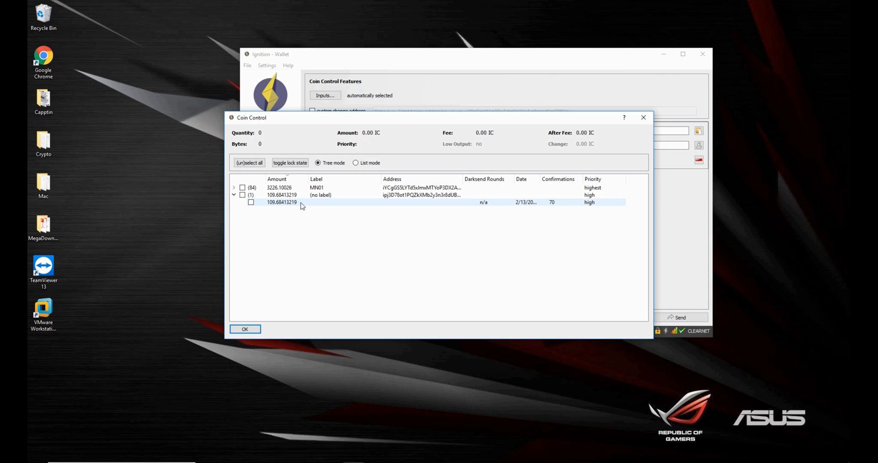
mouse_move(550, 231)
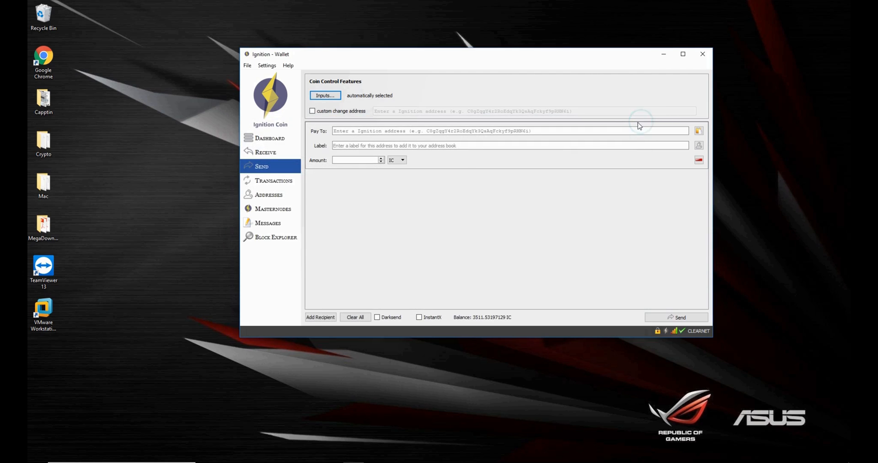
click(269, 138)
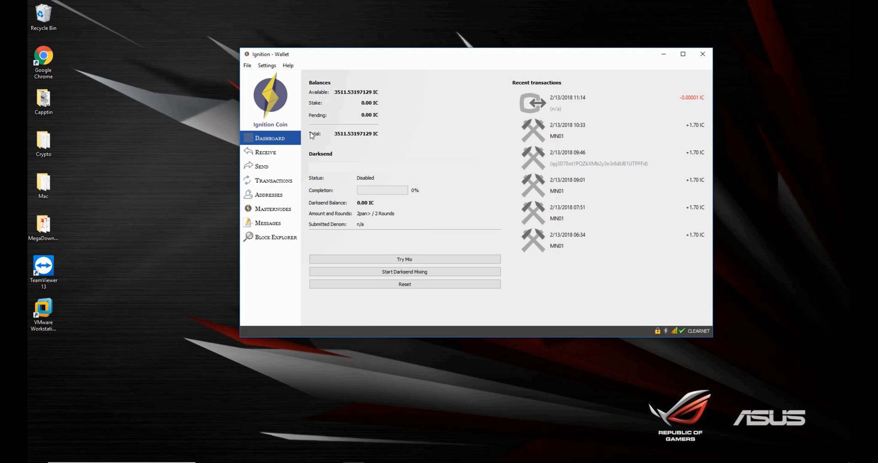
mouse_move(570, 108)
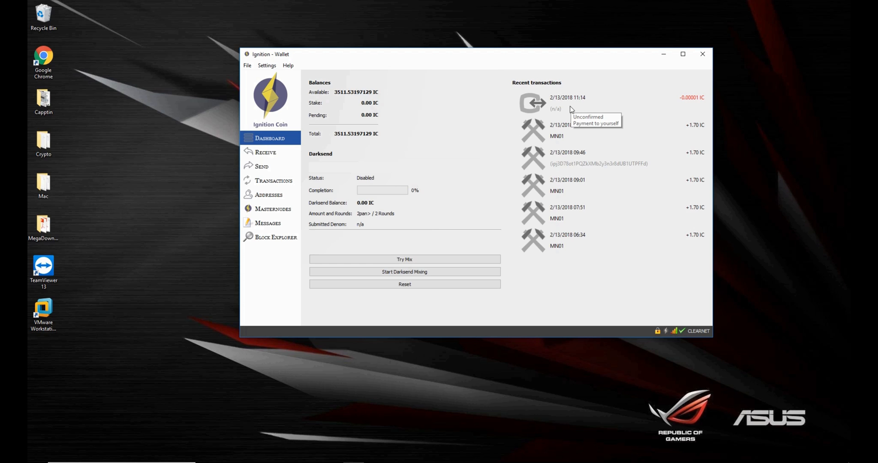
mouse_move(453, 128)
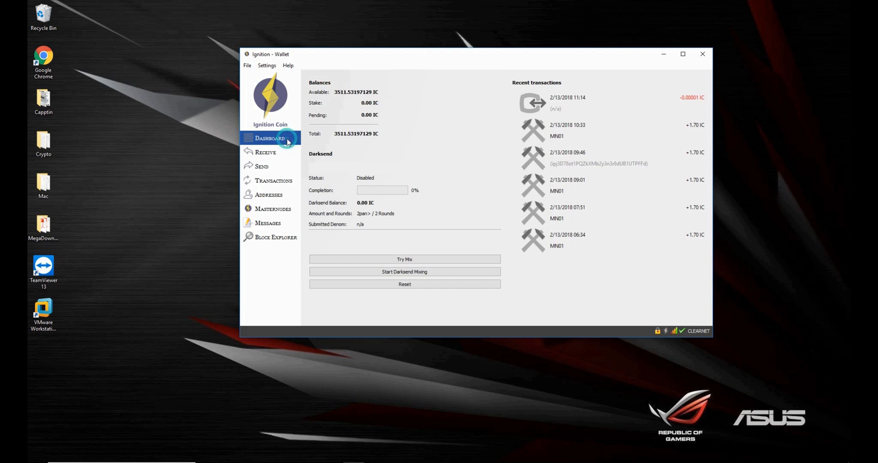
mouse_move(574, 103)
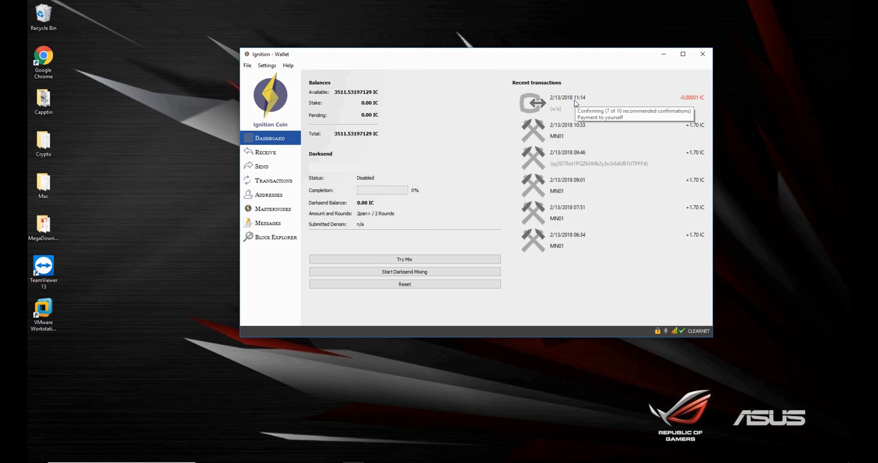
mouse_move(270, 166)
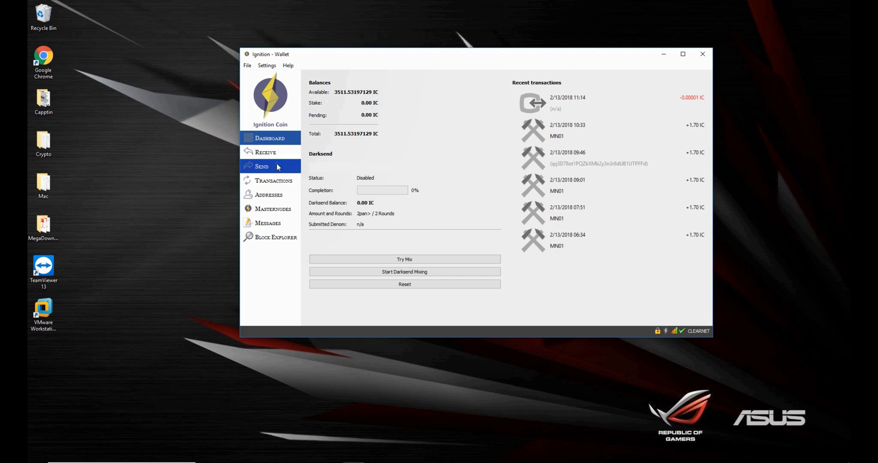
Switch from the overview to the Send page.
click(323, 95)
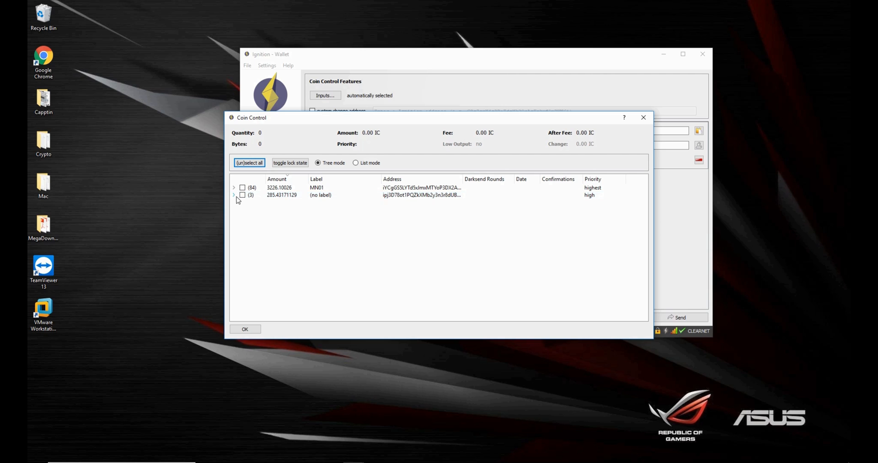
click(234, 194)
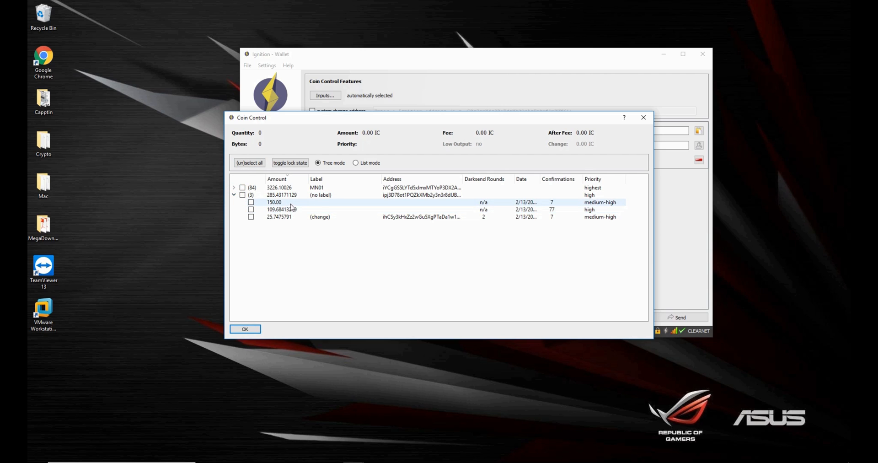
mouse_move(299, 206)
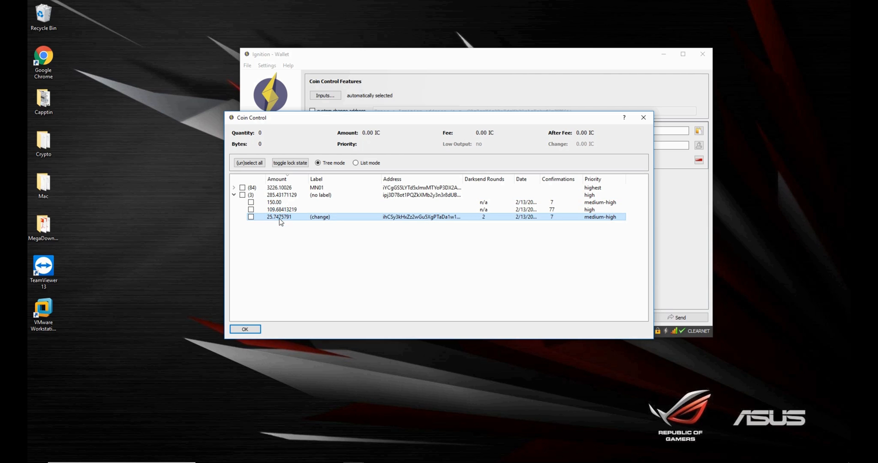
mouse_move(447, 222)
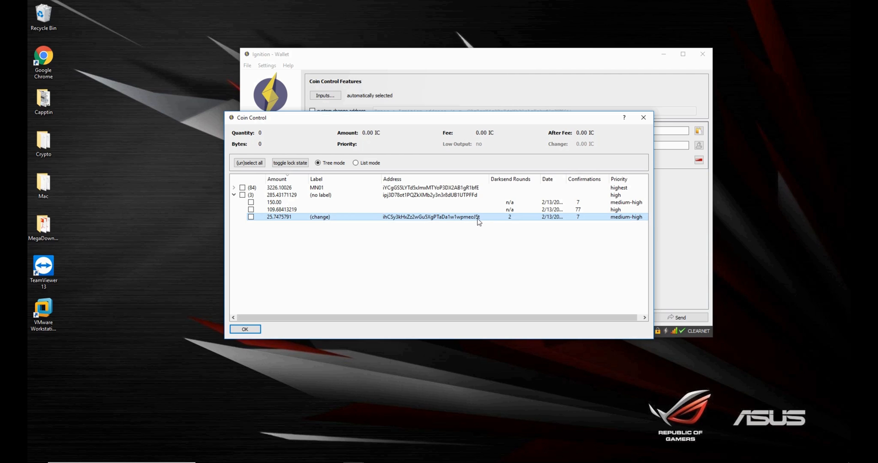
mouse_move(436, 222)
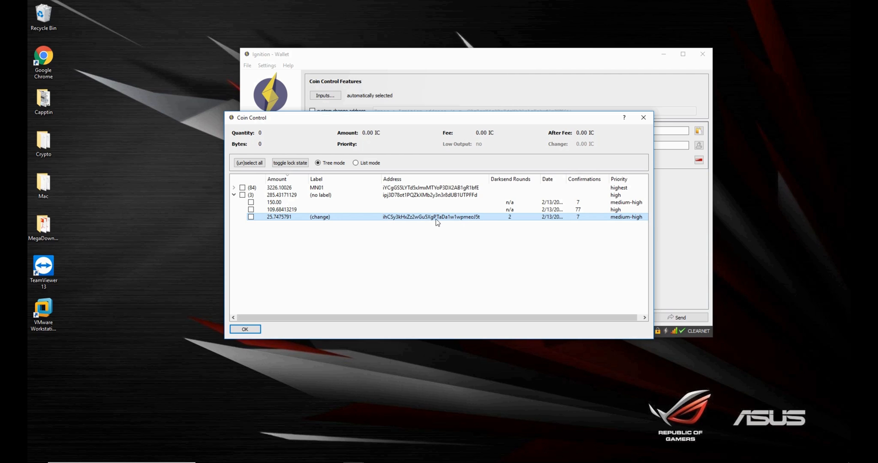
mouse_move(288, 220)
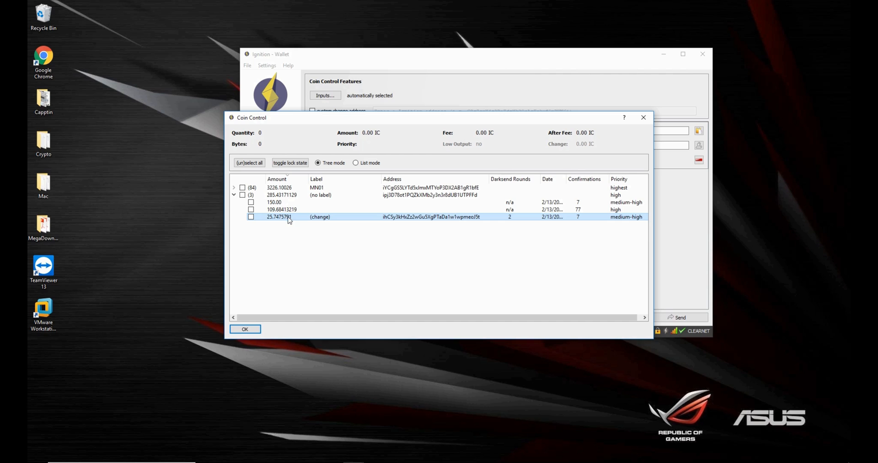
mouse_move(291, 219)
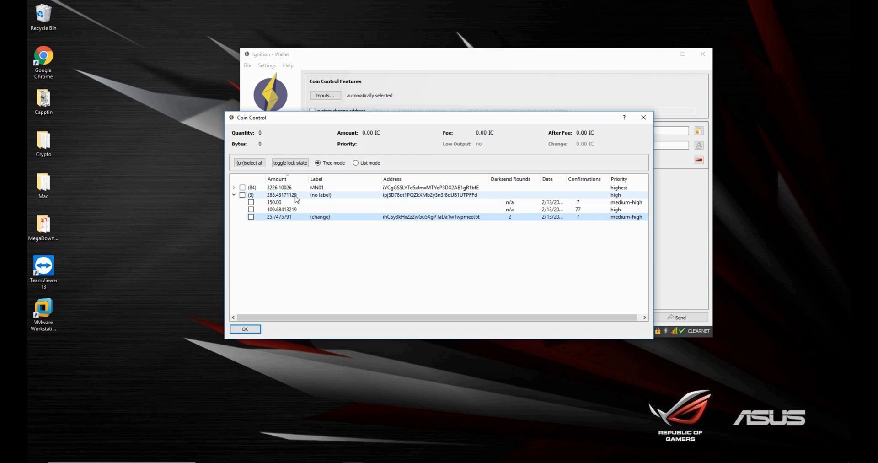
click(403, 194)
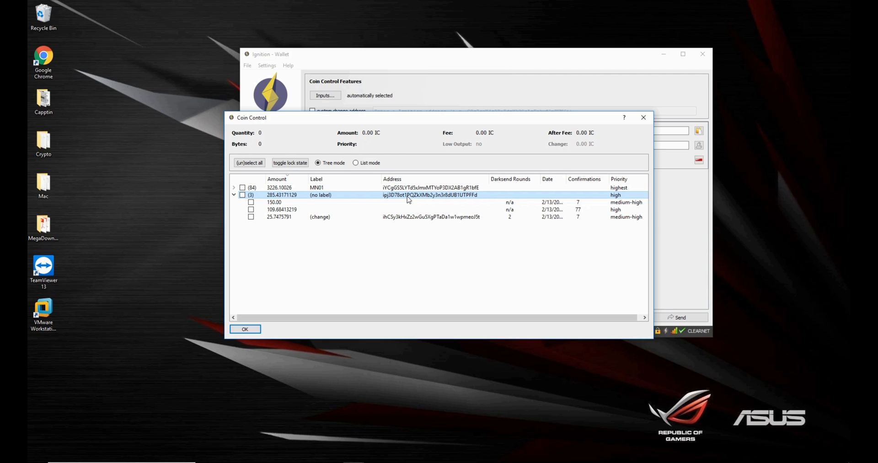
mouse_move(406, 200)
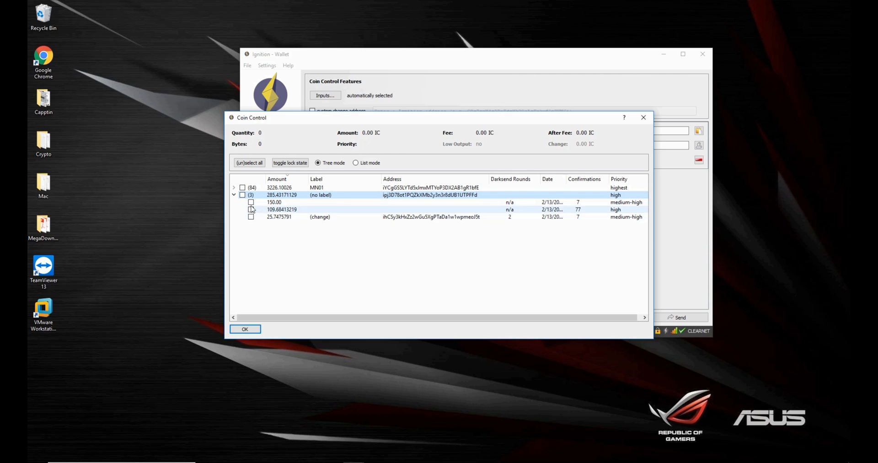
click(234, 187)
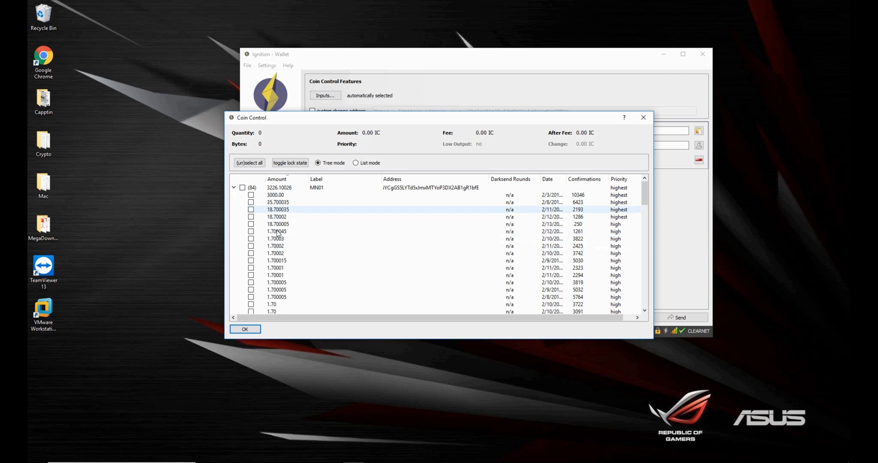
click(420, 187)
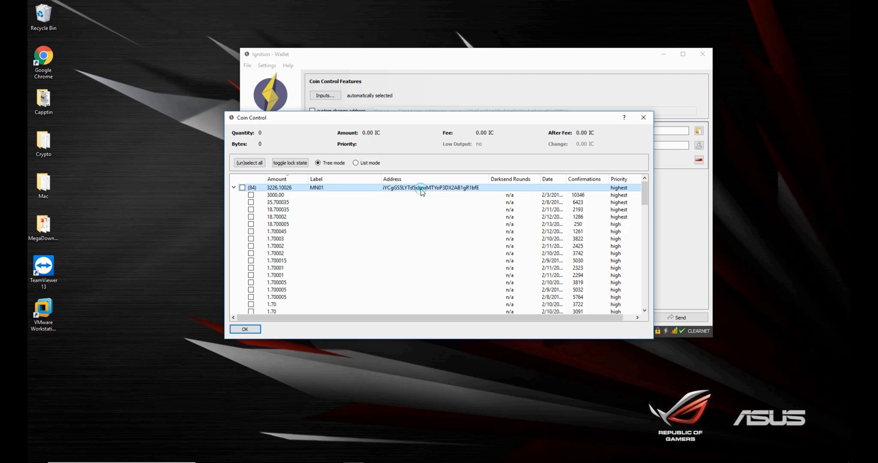
mouse_move(330, 194)
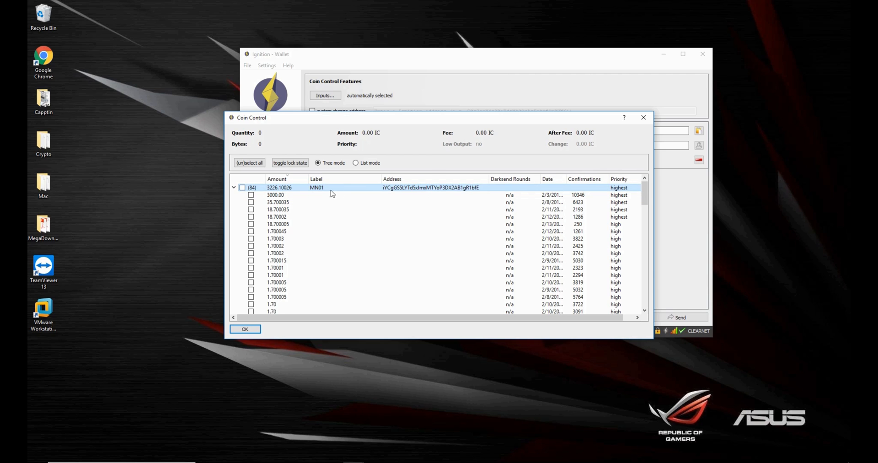
click(233, 194)
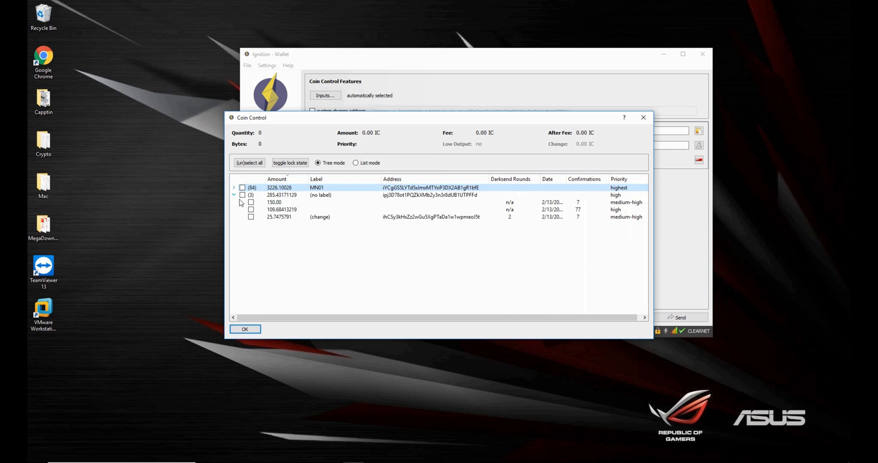
click(234, 194)
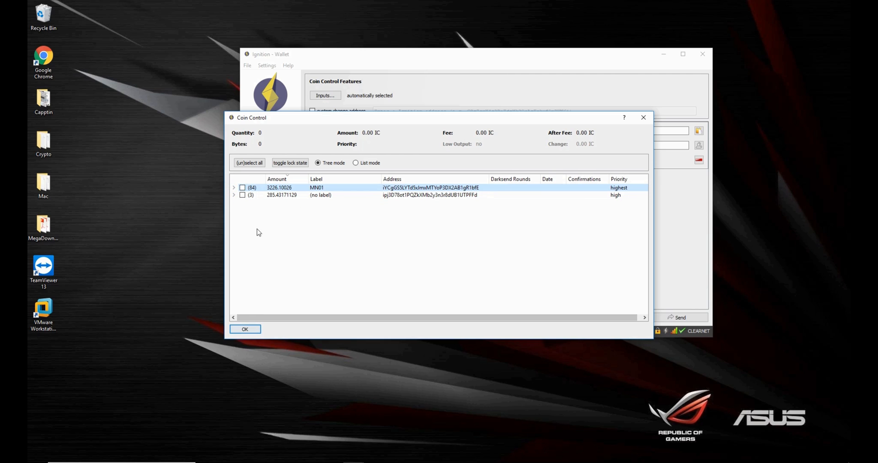
Tick the 25.7475791 change and 109.68413219 IC inputs under the unlabelled group and confirm.
click(234, 195)
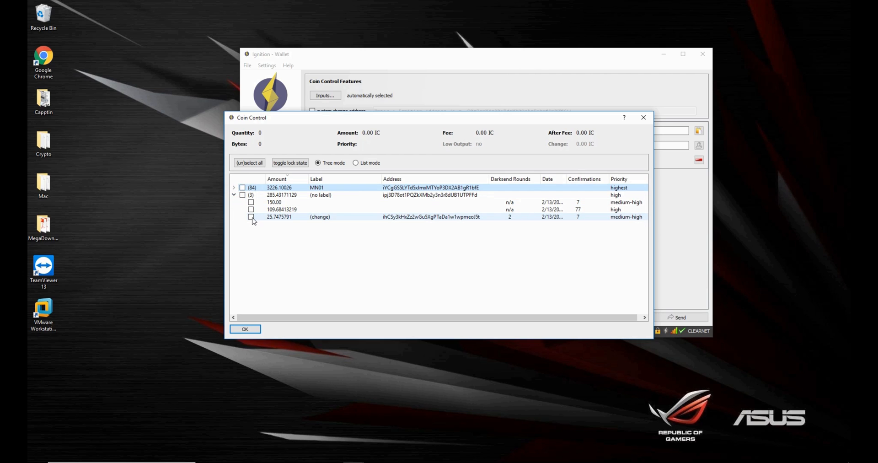
click(251, 217)
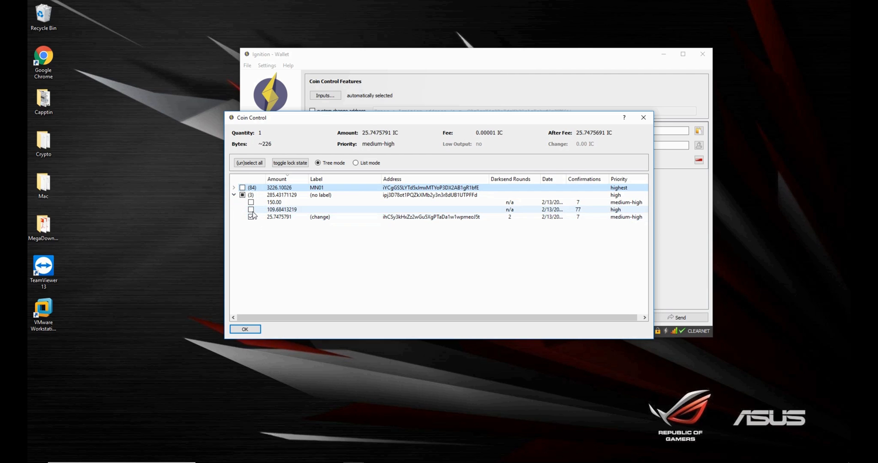
click(251, 209)
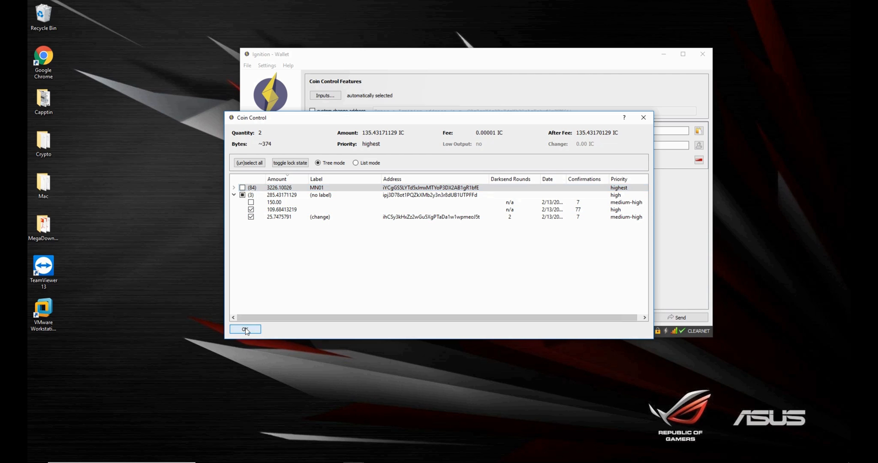
click(244, 329)
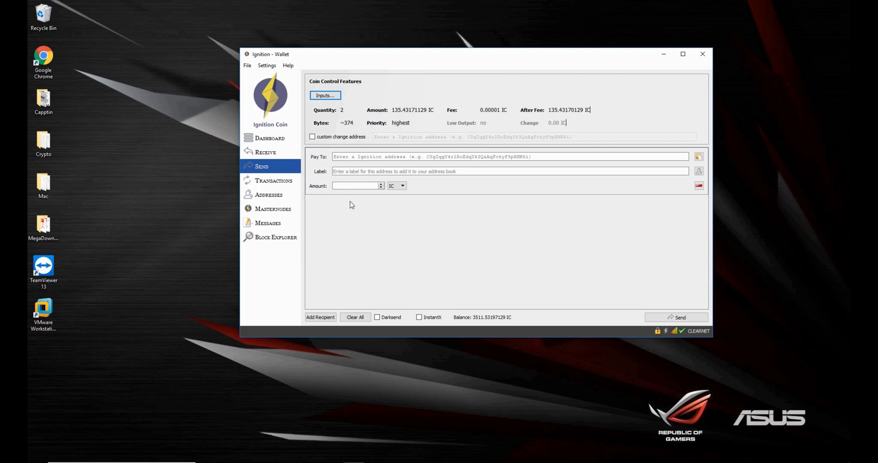
mouse_move(416, 224)
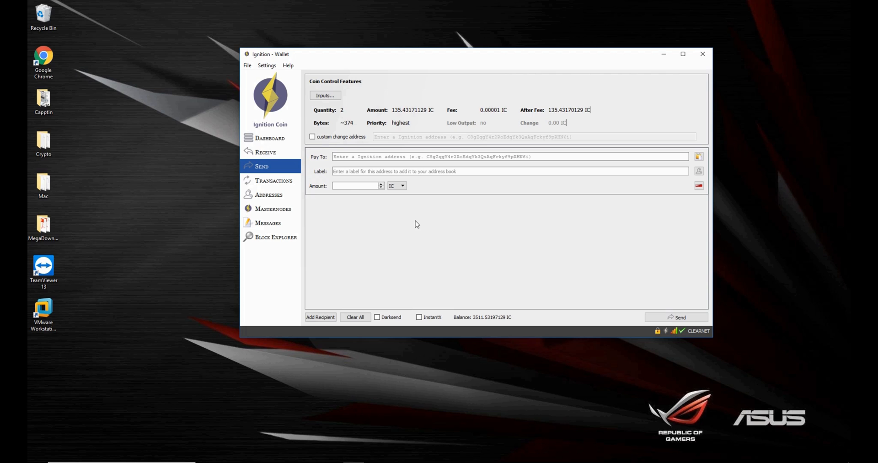
mouse_move(419, 240)
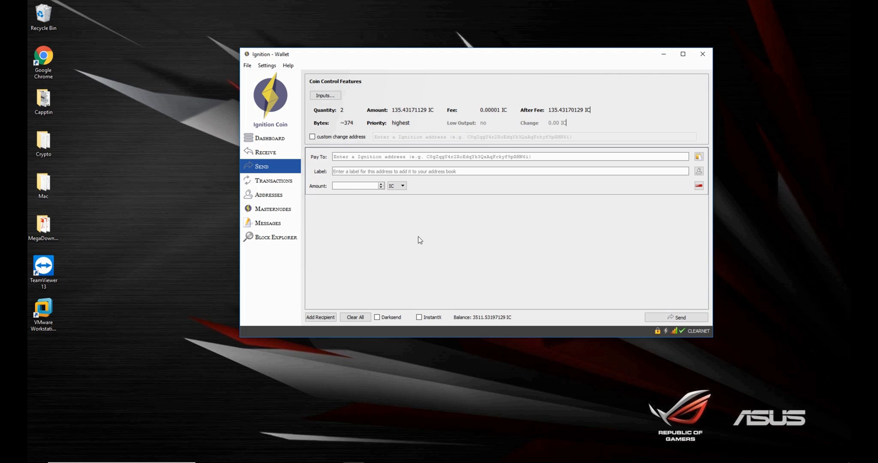
mouse_move(340, 209)
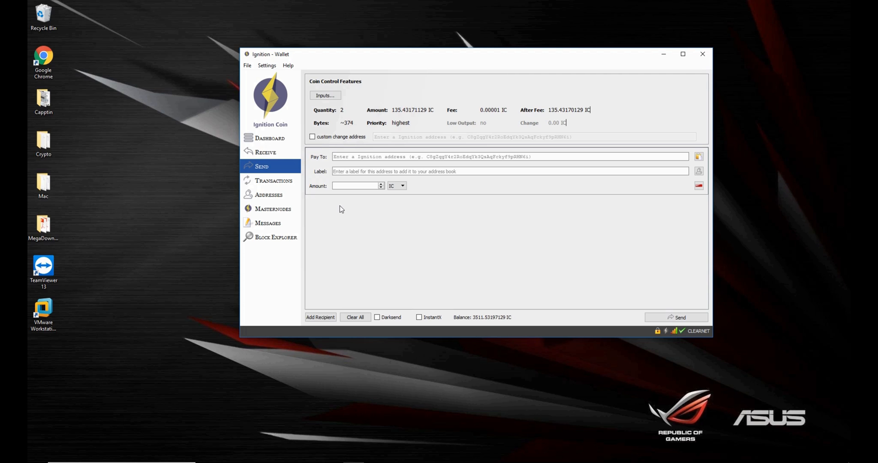
Reopen the Inputs dialog to check that both chosen coins remain ticked.
click(325, 95)
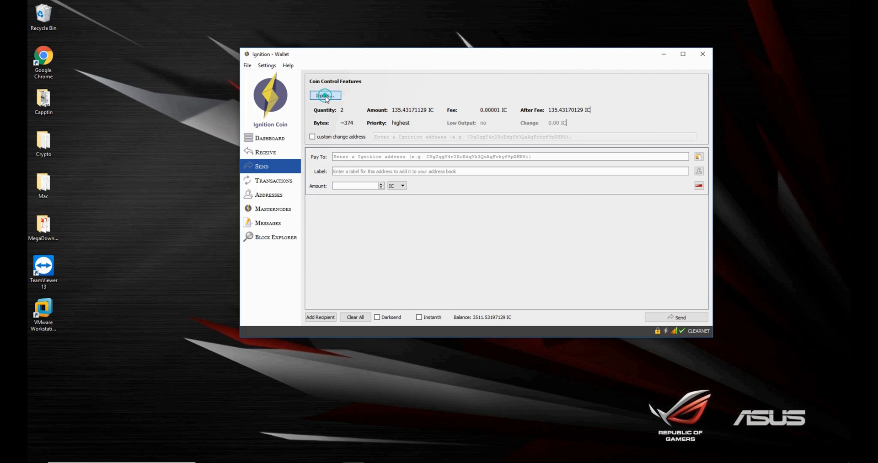
click(325, 94)
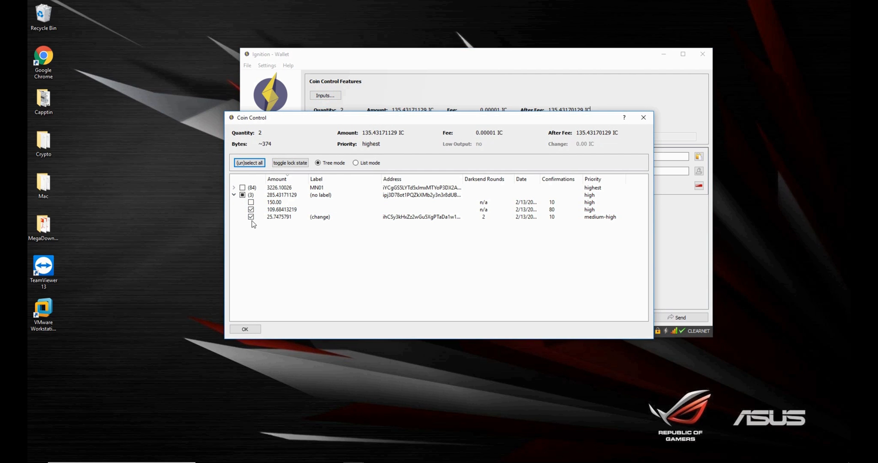
mouse_move(300, 285)
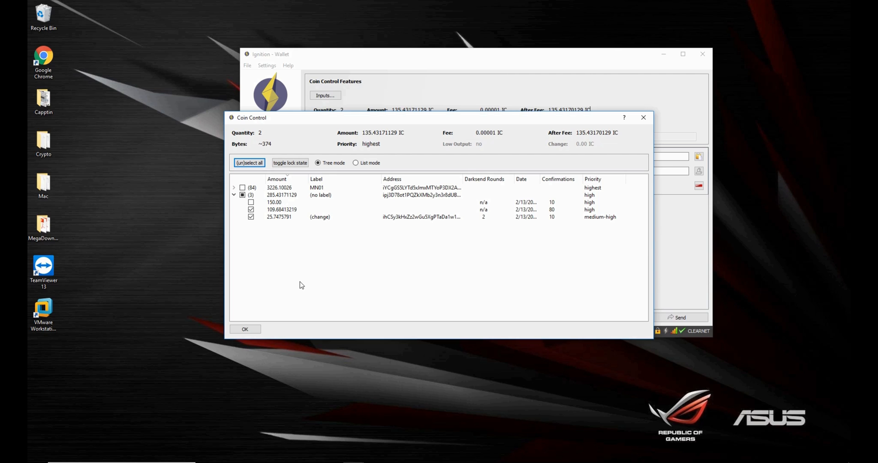